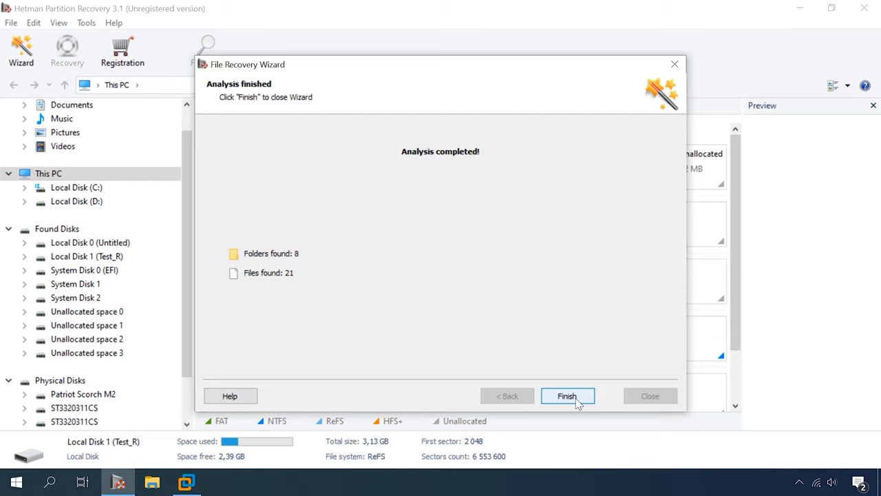
# Finish the completed File Recovery Wizard analysis of Test_R (21 files in 8 folders).
pyautogui.click(567, 396)
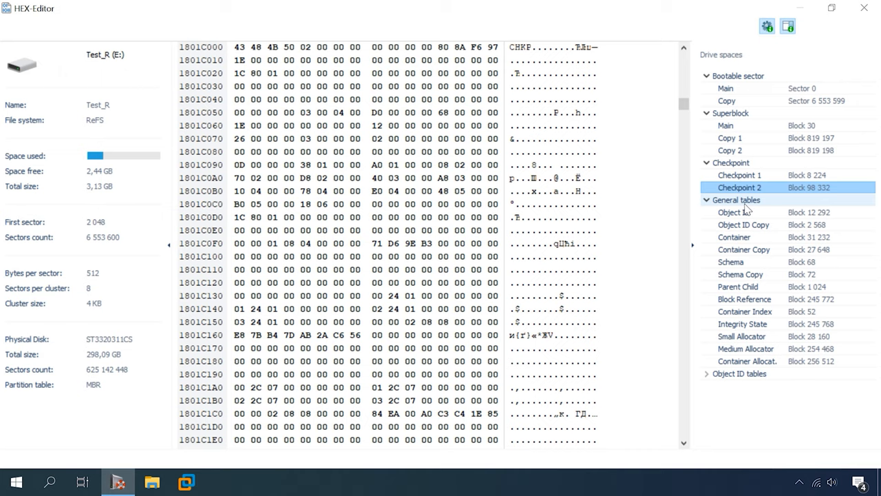
pyautogui.click(734, 212)
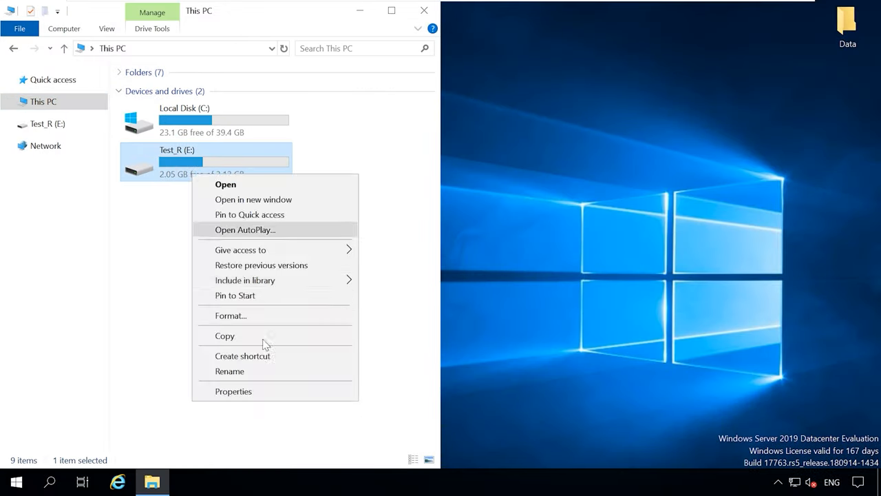
# Bring up the context menu for the Test_R (E:) drive in This PC.
pyautogui.click(226, 185)
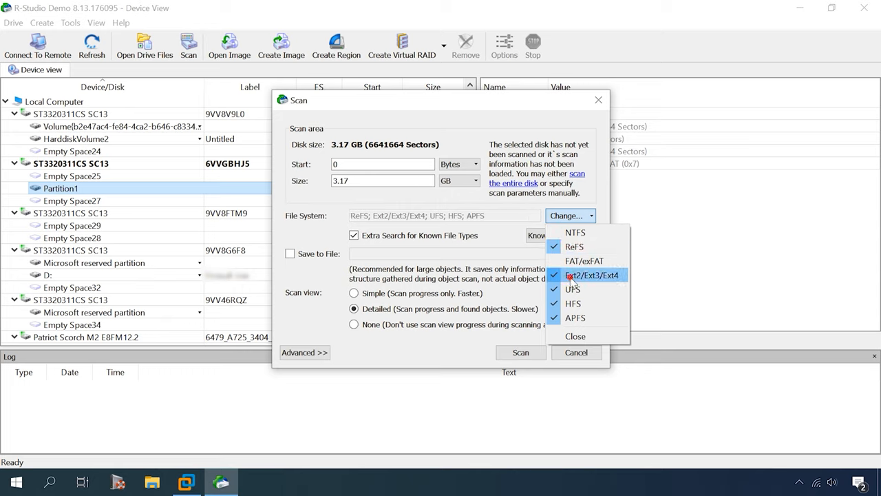
# Start the R-Studio scan of Partition1 with ReFS among the selected file systems.
pyautogui.click(521, 352)
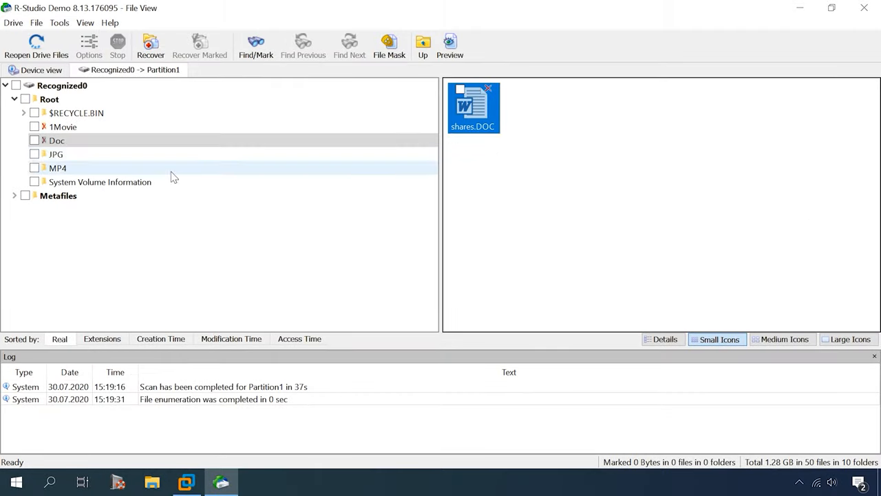